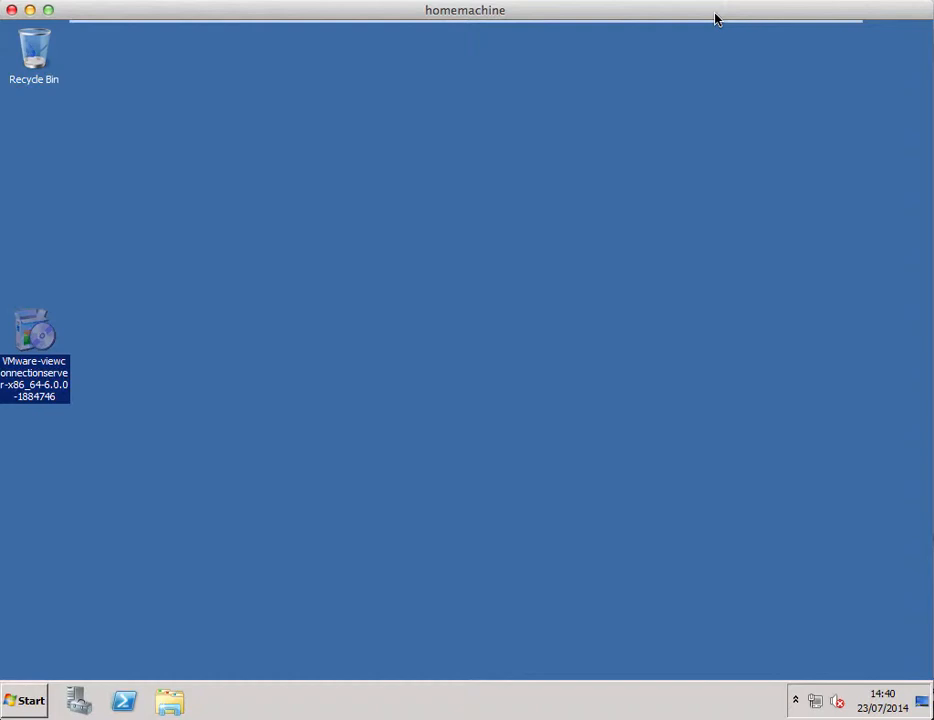
{"action": "mouse_move", "coordinate": [33, 397]}
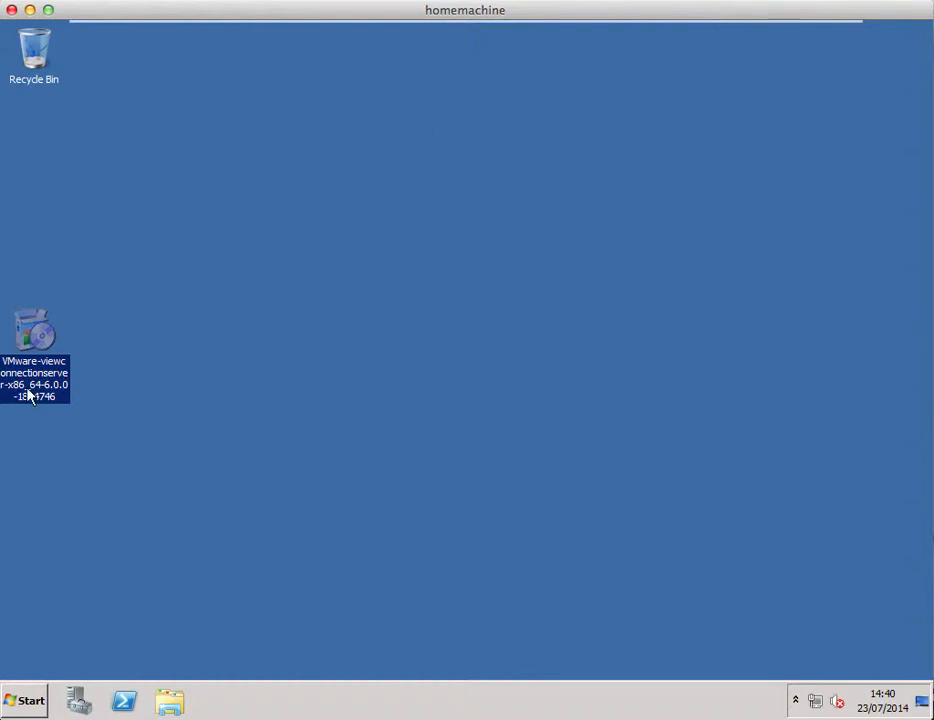
Move the VMware-viewconnectionserver installer icon to the desktop centre and launch it
{"action": "left_click_drag", "start_coordinate": [34, 340], "coordinate": [318, 340]}
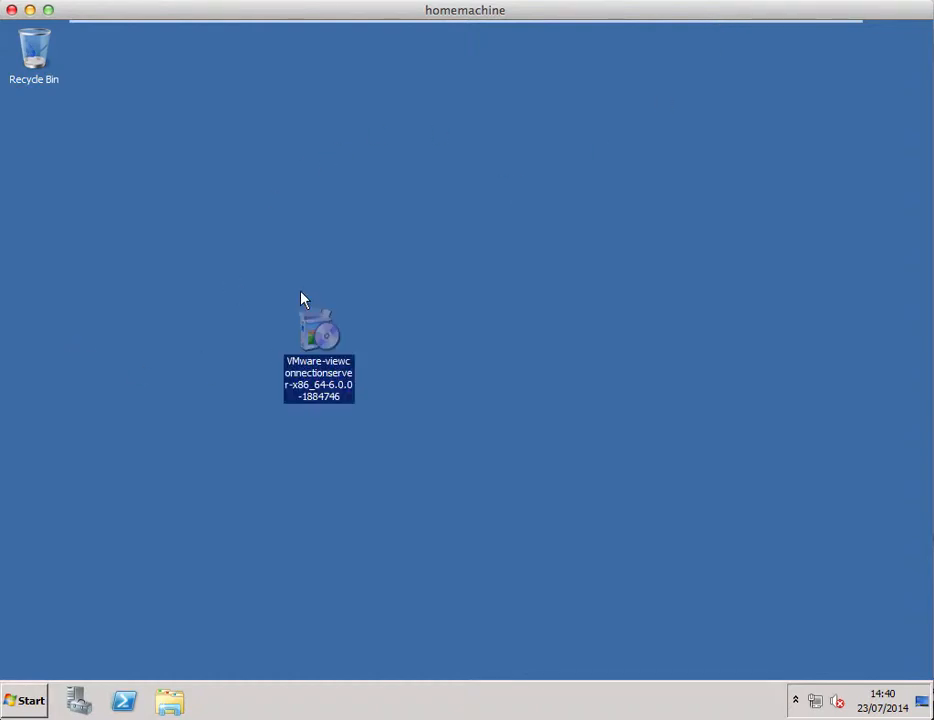
{"action": "mouse_move", "coordinate": [268, 293]}
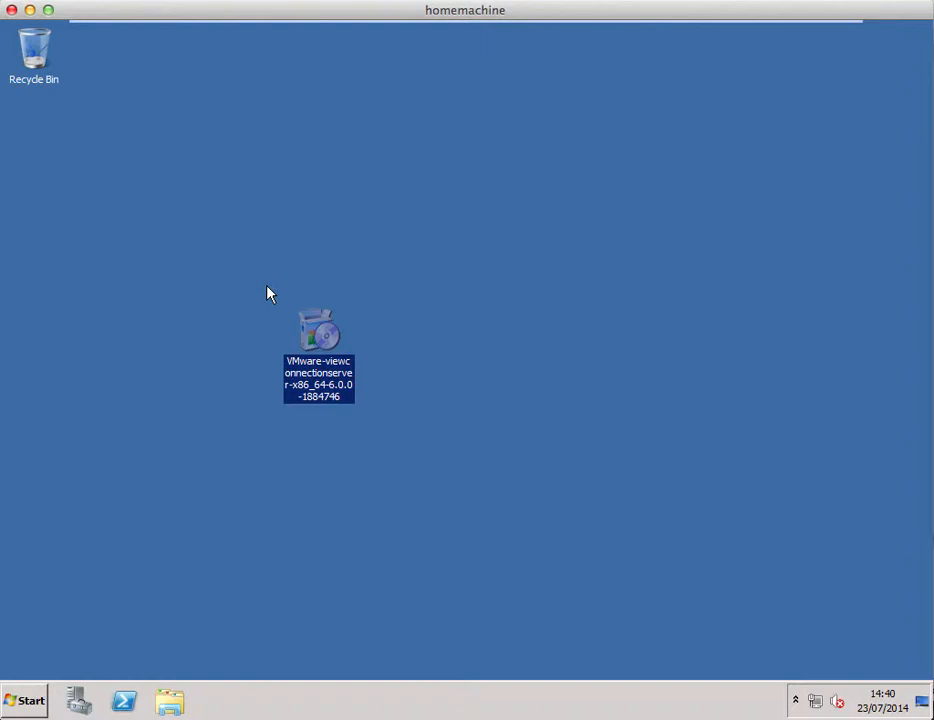
{"action": "double_click", "coordinate": [318, 330]}
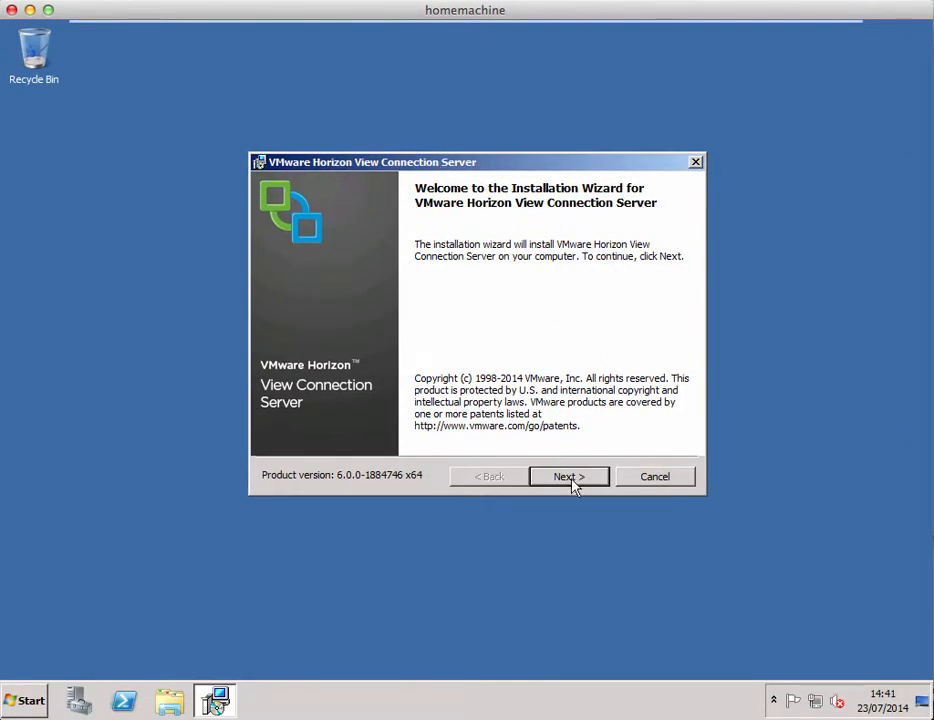
Accept the license terms and keep the default destination folder
{"action": "left_click", "coordinate": [569, 476]}
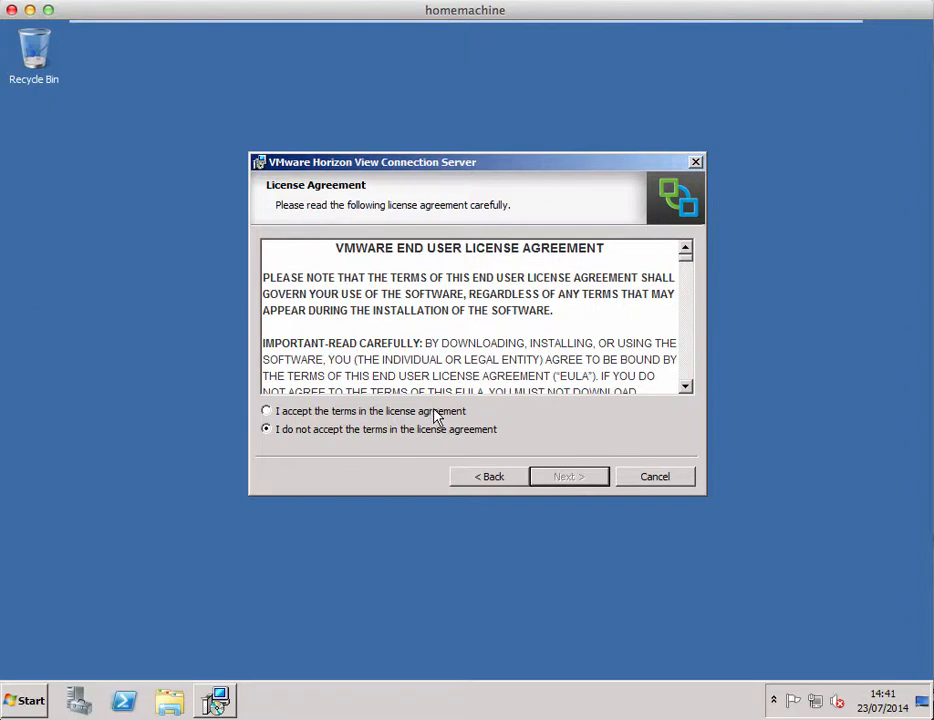
{"action": "left_click", "coordinate": [266, 411]}
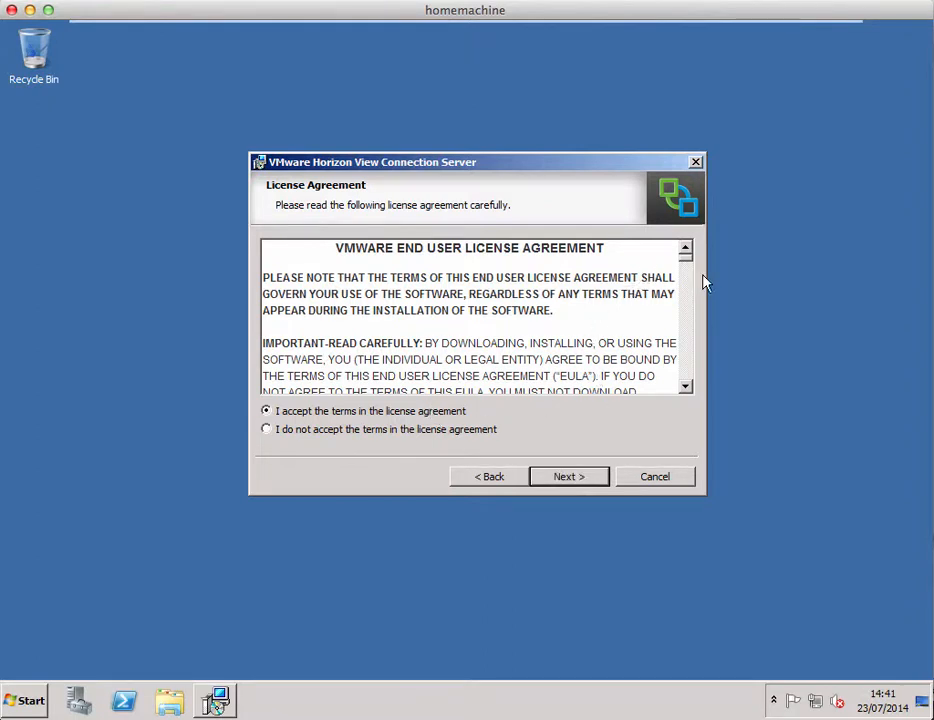
{"action": "mouse_move", "coordinate": [569, 476]}
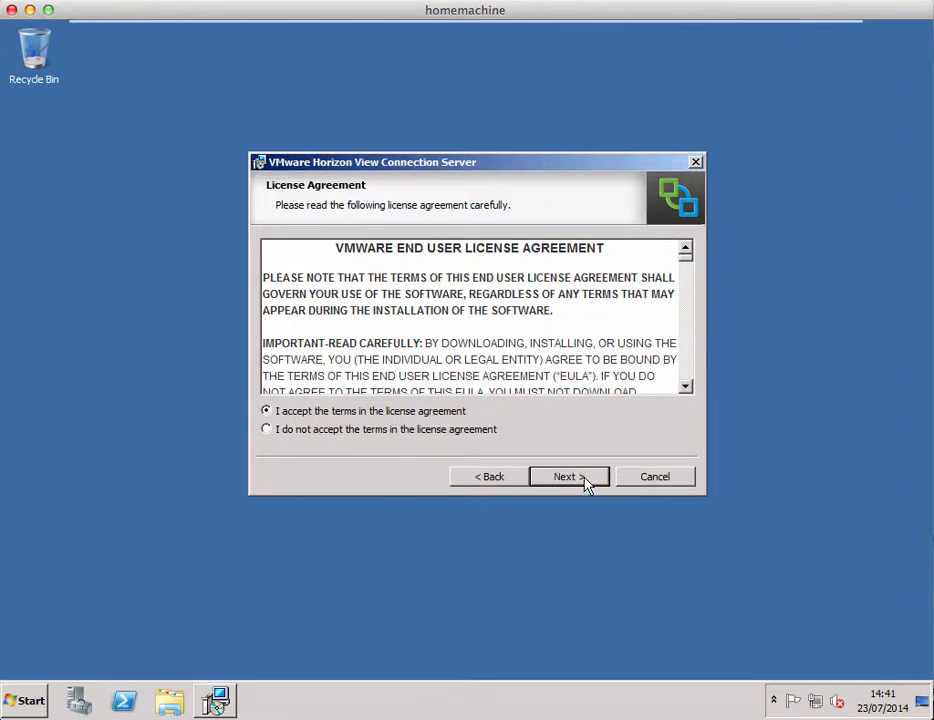
{"action": "left_click", "coordinate": [568, 476]}
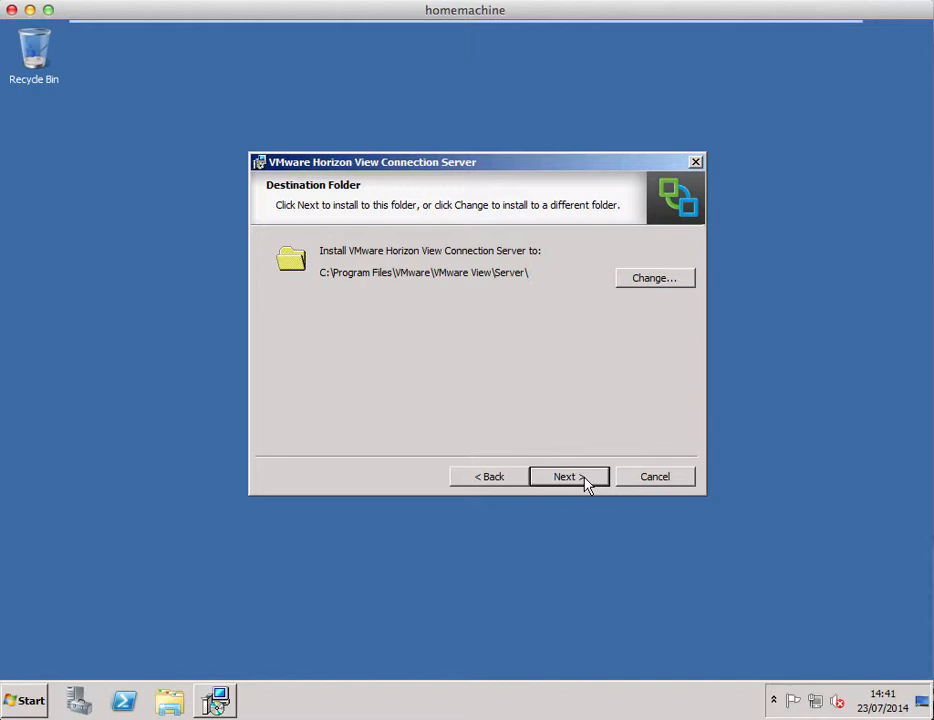
{"action": "left_click", "coordinate": [568, 476]}
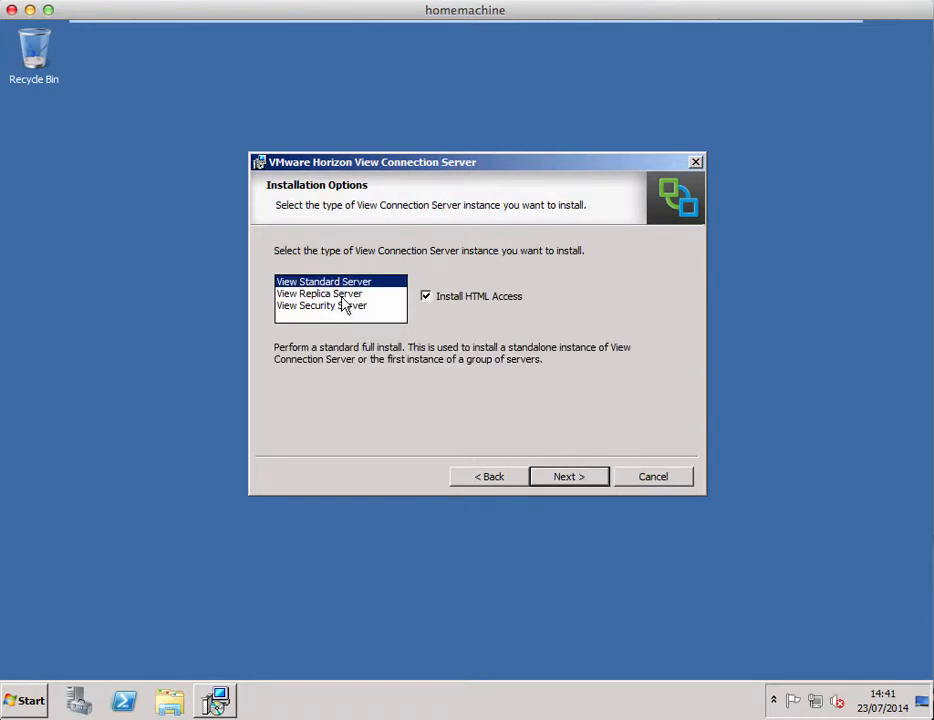
Choose View Replica Server as the installation option and continue
{"action": "left_click", "coordinate": [318, 293]}
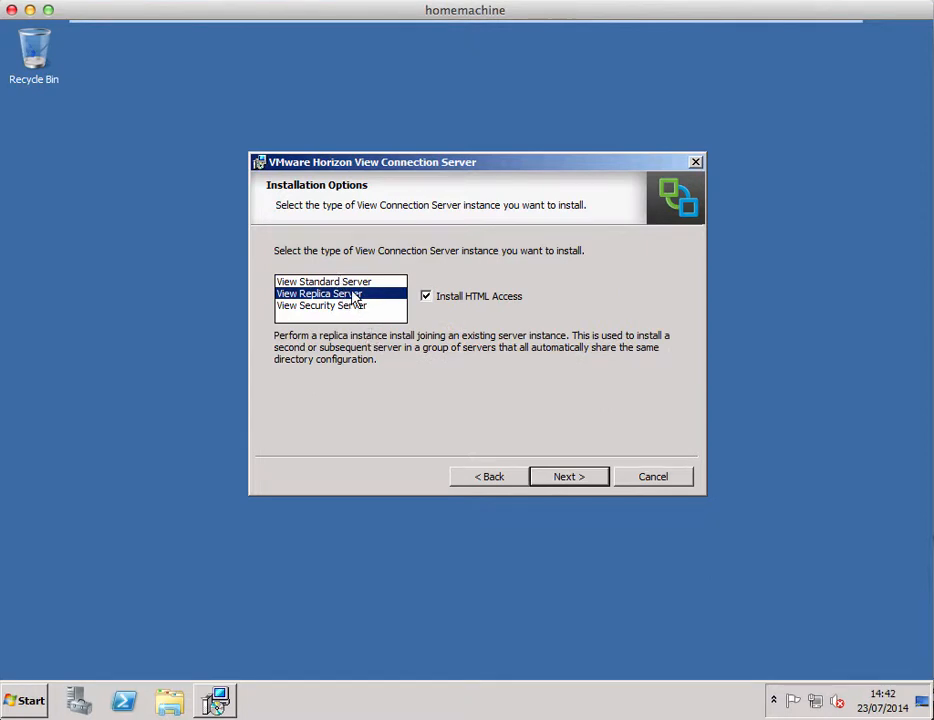
{"action": "mouse_move", "coordinate": [563, 299]}
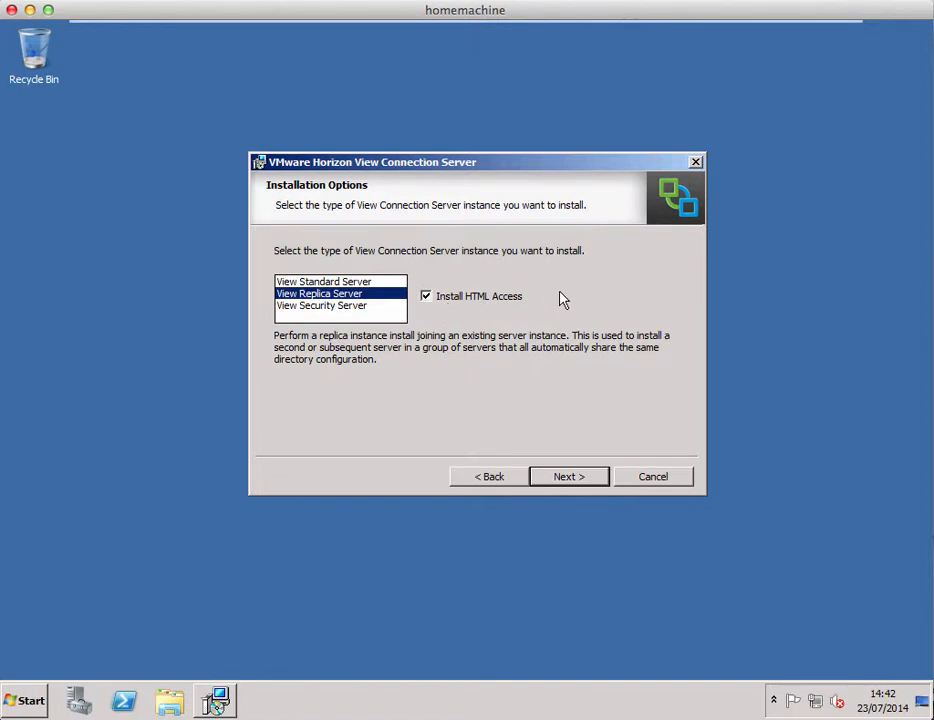
{"action": "mouse_move", "coordinate": [562, 455]}
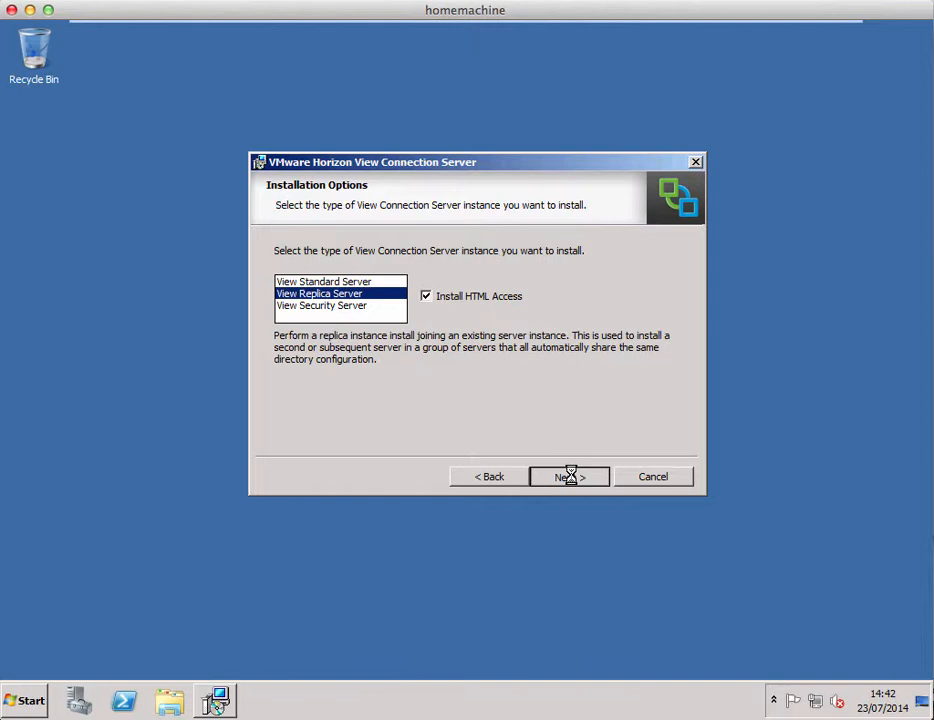
{"action": "left_click", "coordinate": [568, 476]}
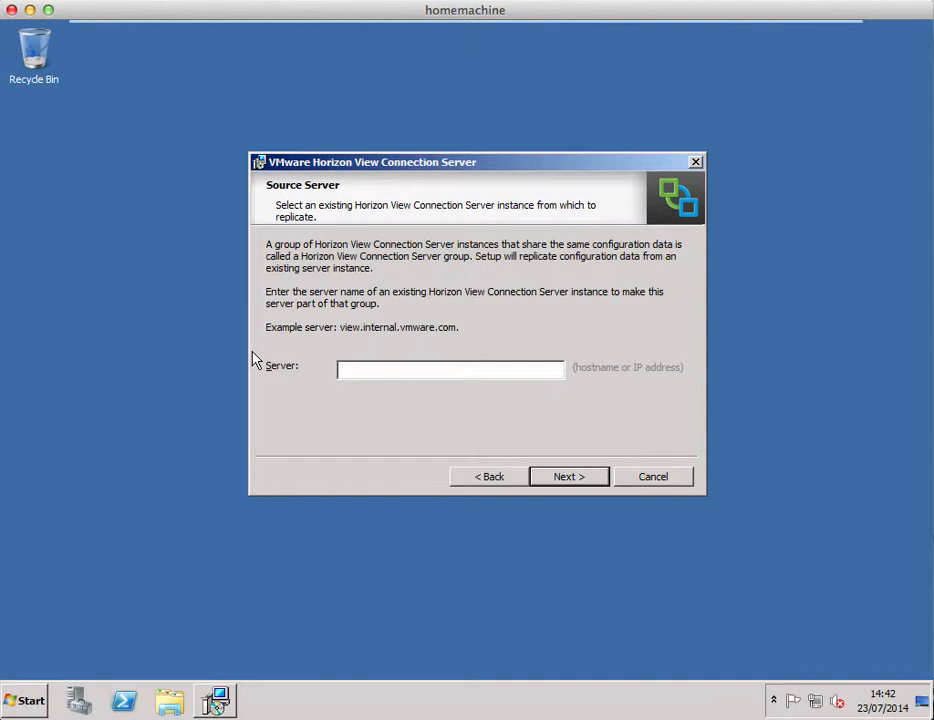
Enter 192.168.1.204 as the source server to replicate from
{"action": "type", "text": "192.168.1.204"}
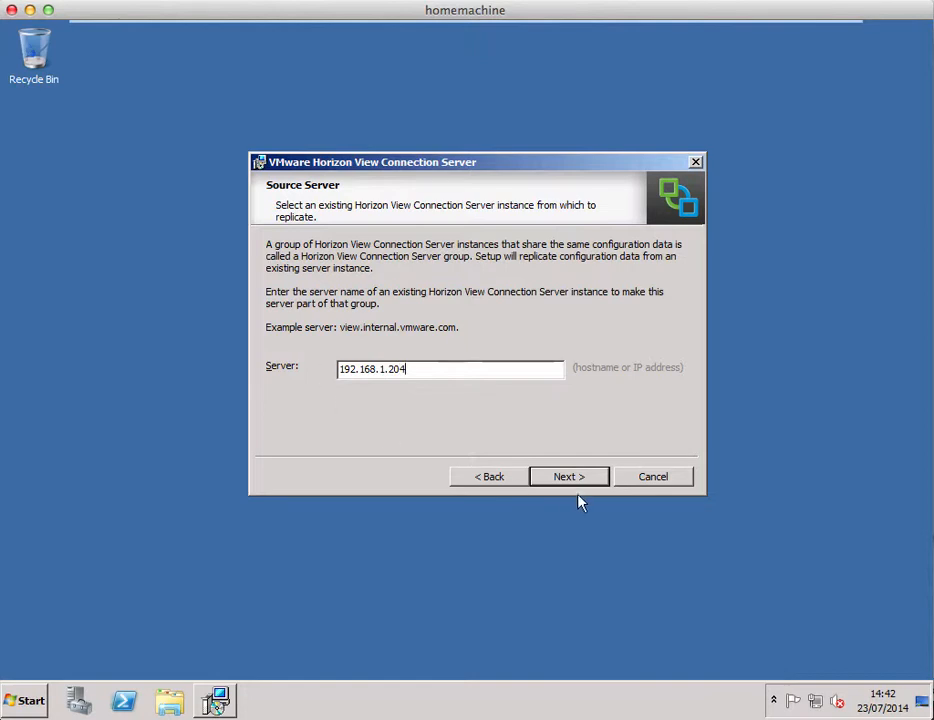
{"action": "left_click", "coordinate": [569, 476]}
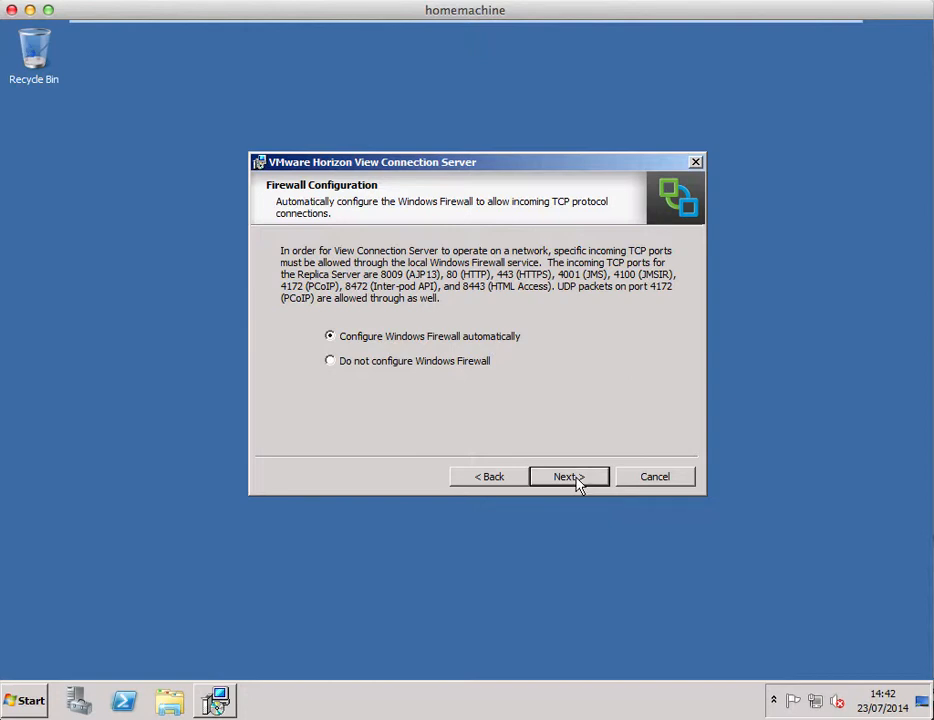
Install with automatic firewall configuration and finish without showing the readme
{"action": "left_click", "coordinate": [568, 476]}
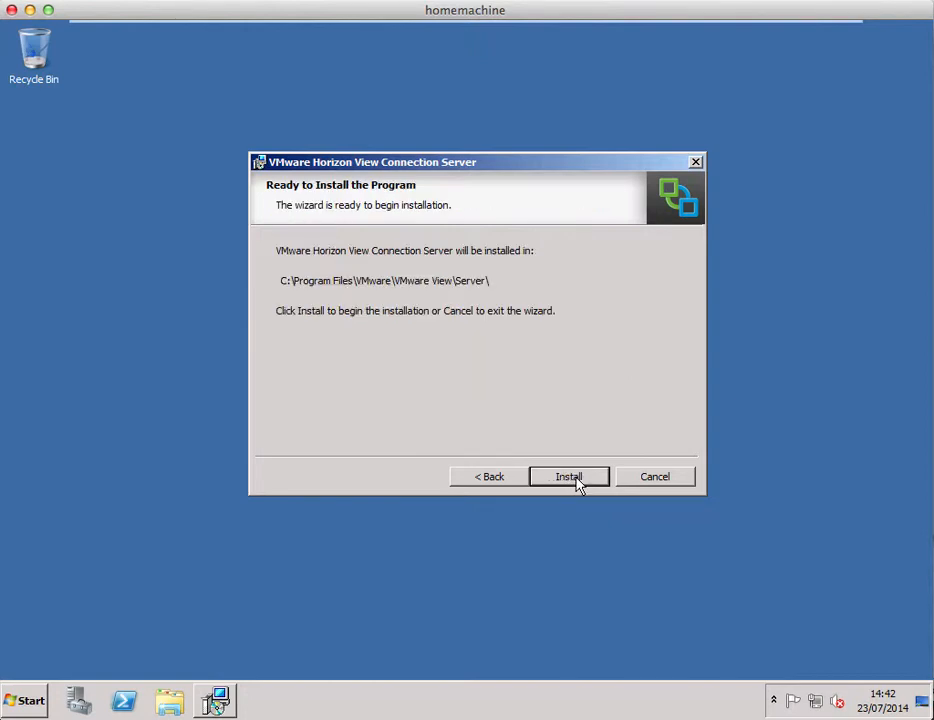
{"action": "left_click", "coordinate": [569, 476]}
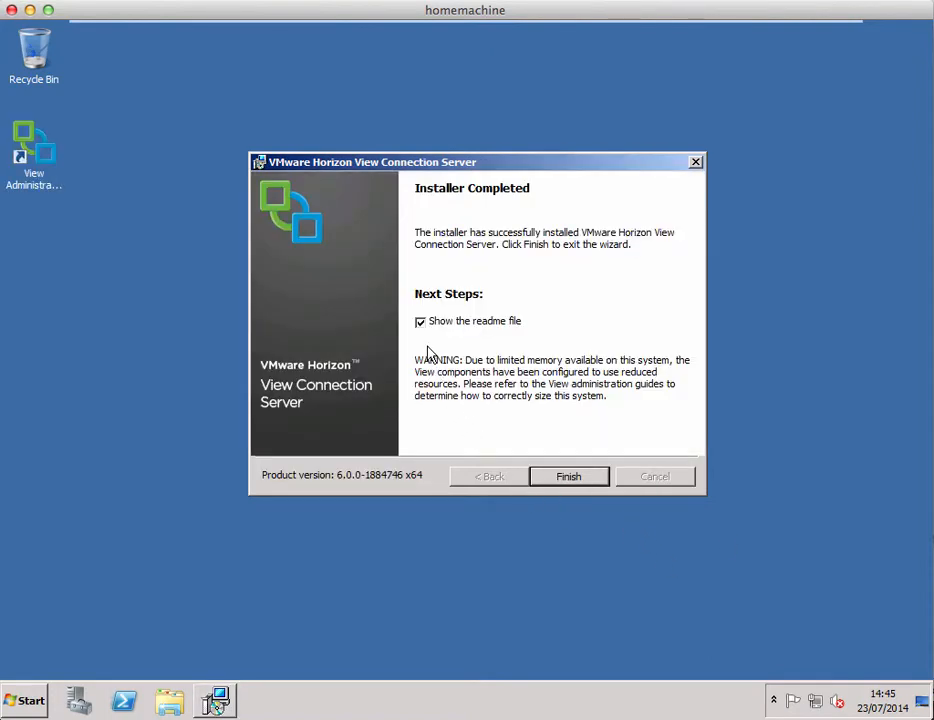
{"action": "left_click", "coordinate": [419, 321]}
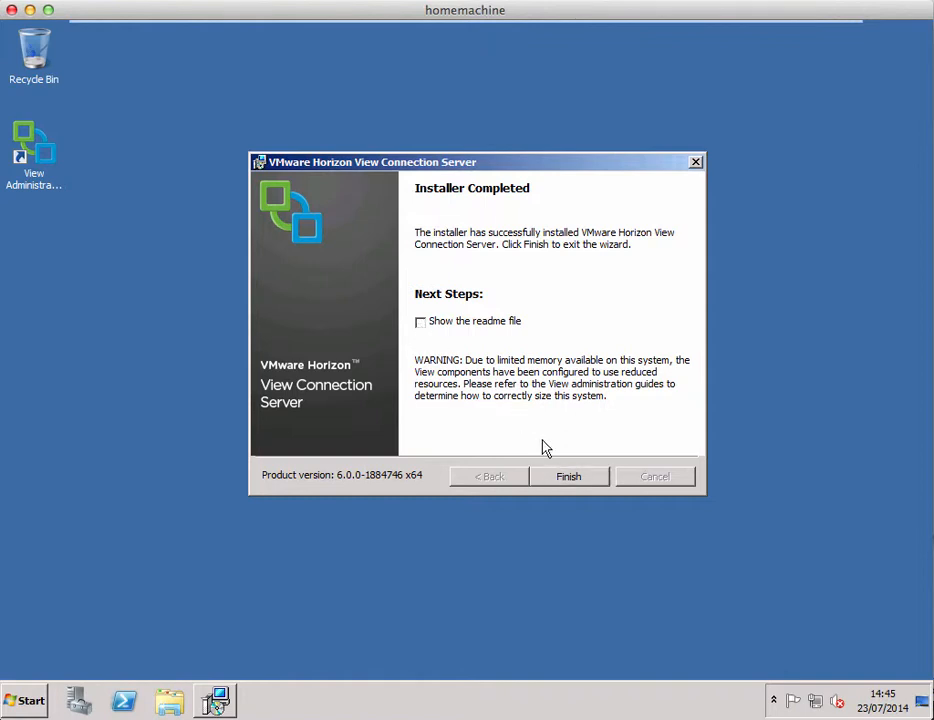
{"action": "left_click", "coordinate": [568, 476]}
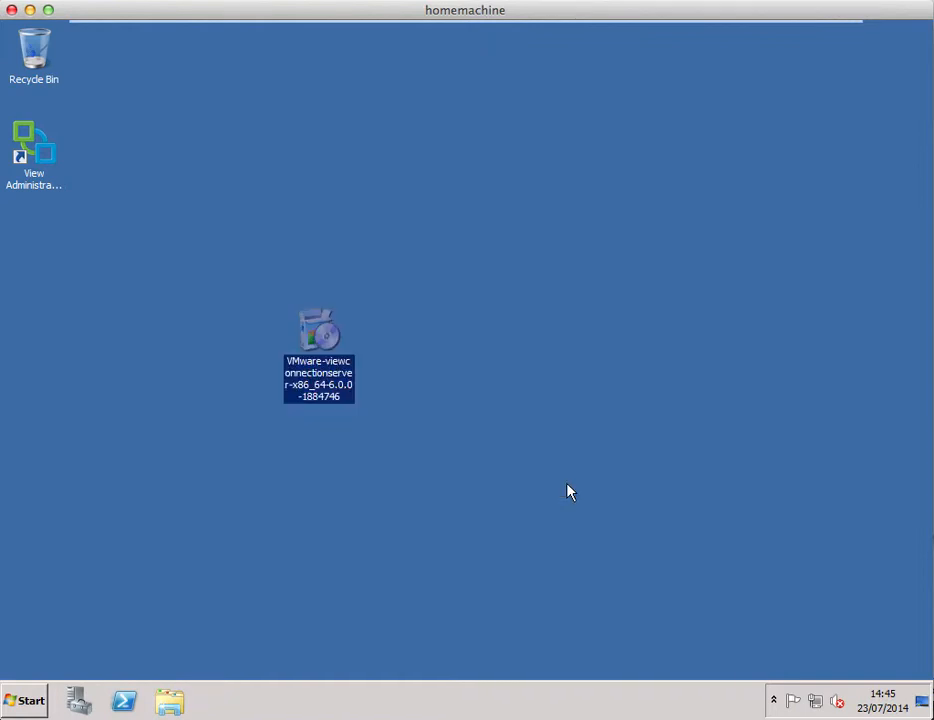
{"action": "mouse_move", "coordinate": [360, 483]}
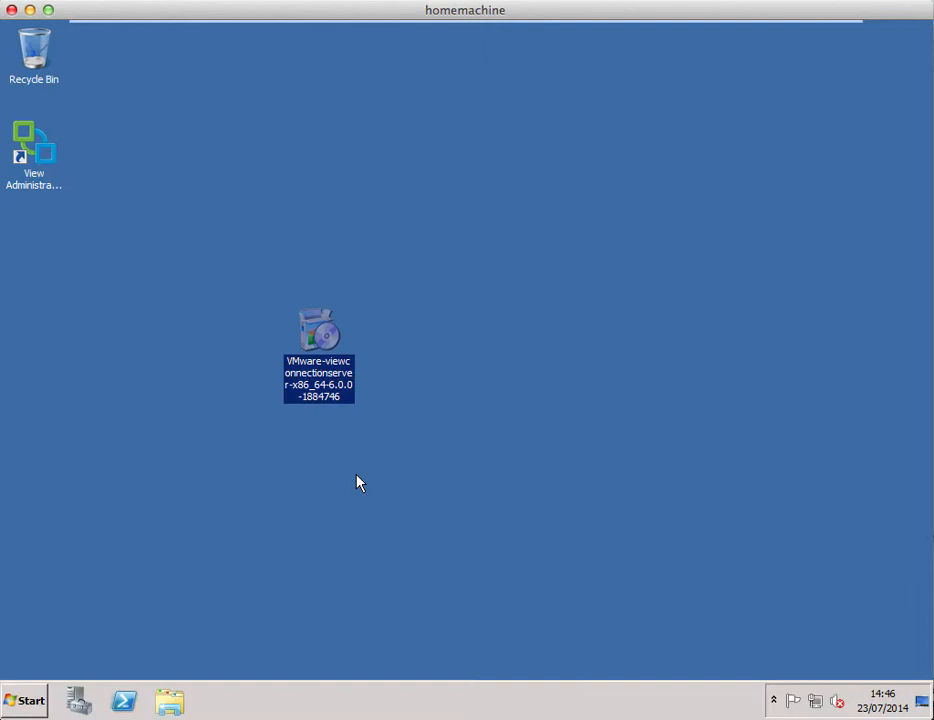
{"action": "mouse_move", "coordinate": [613, 138]}
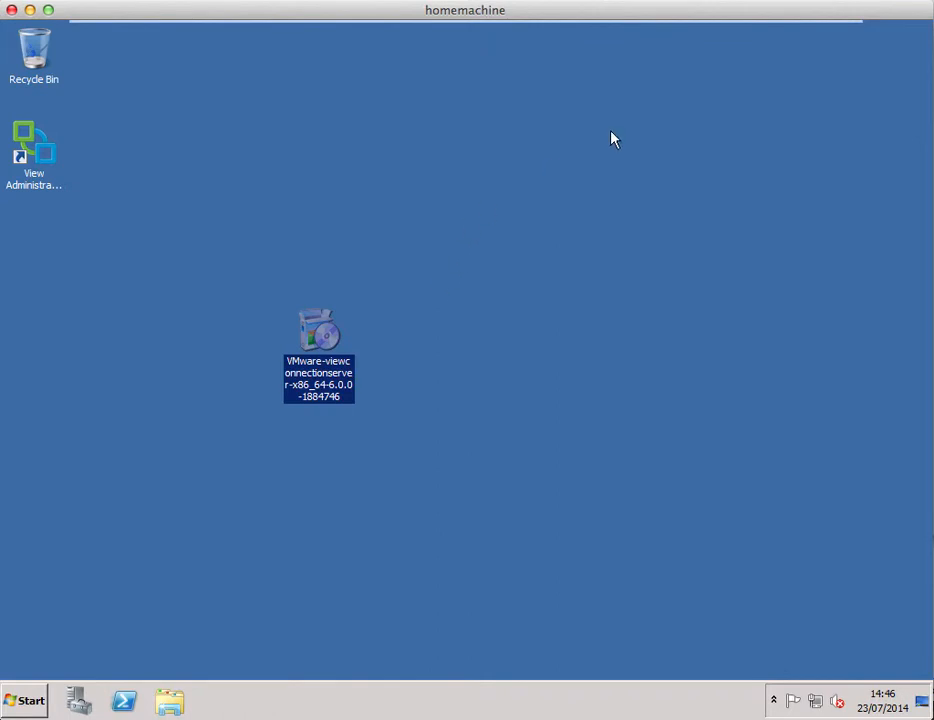
{"action": "mouse_move", "coordinate": [621, 30]}
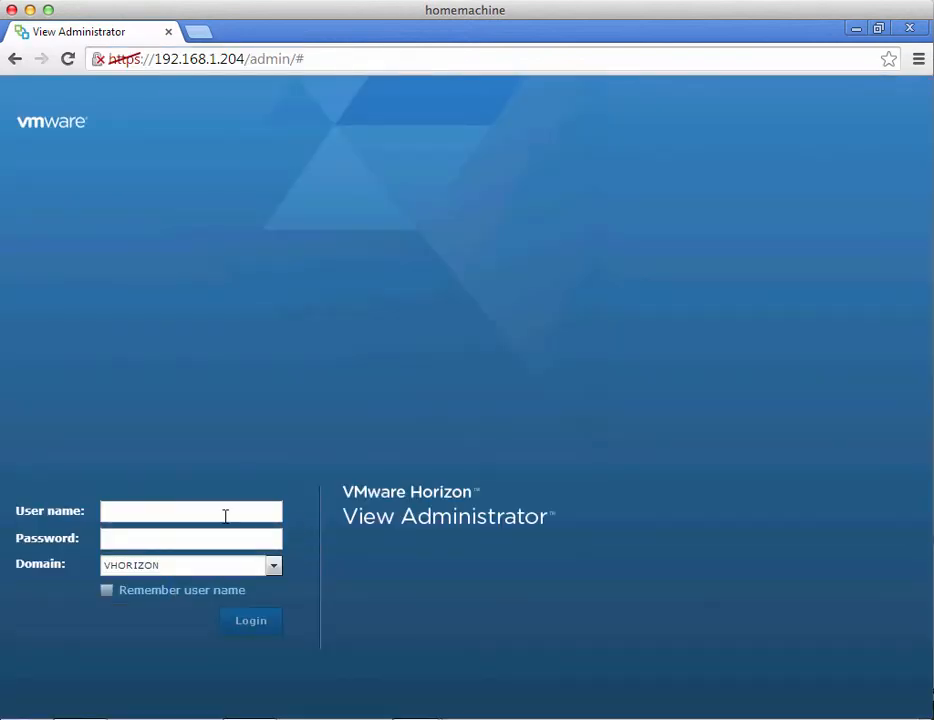
Log in as administrator and open Servers > Connection Servers, showing VCTEST2 and VVCTEST
{"action": "type", "text": "administrator"}
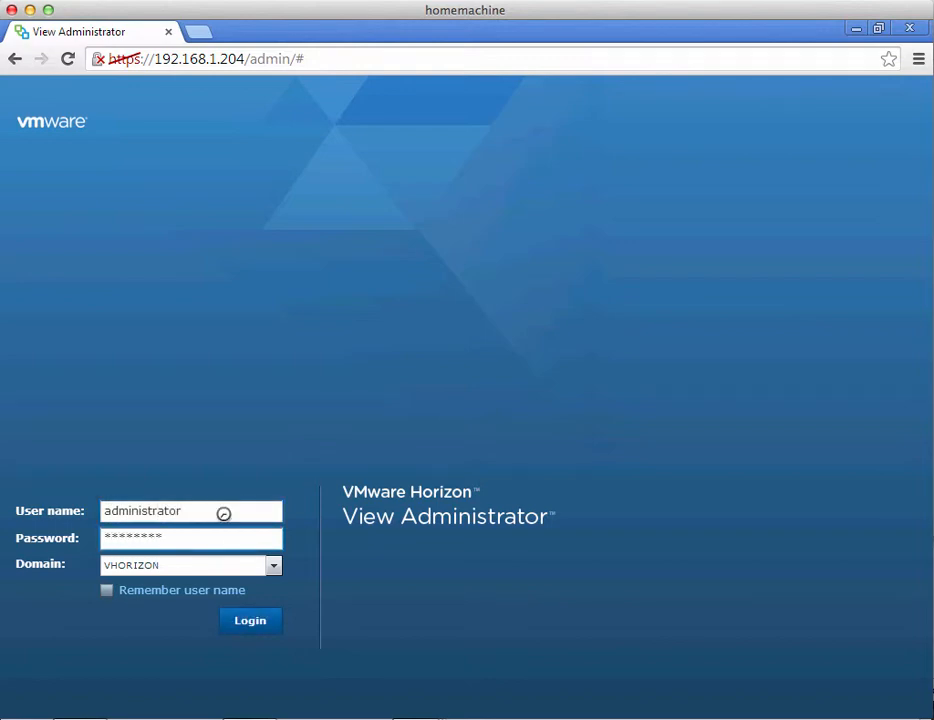
{"action": "left_click", "coordinate": [250, 620]}
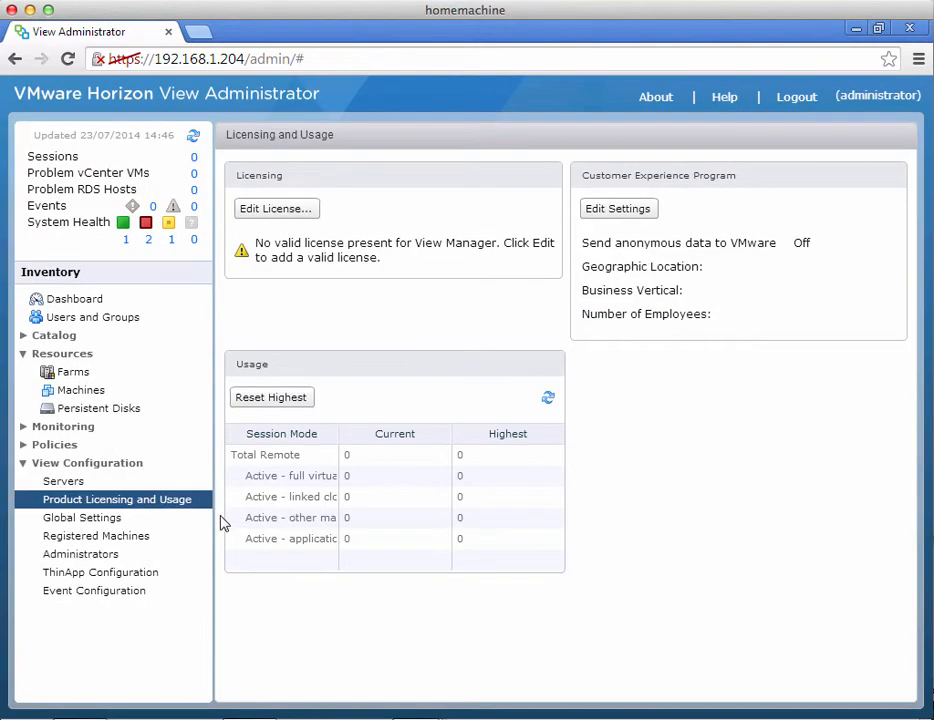
{"action": "left_click", "coordinate": [63, 481]}
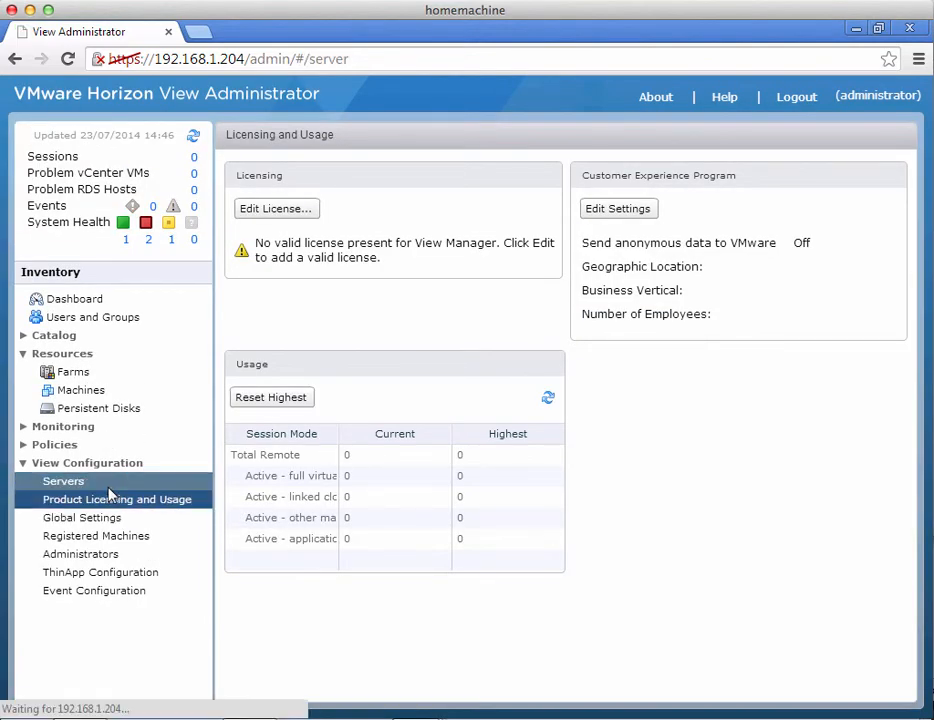
{"action": "left_click", "coordinate": [63, 480]}
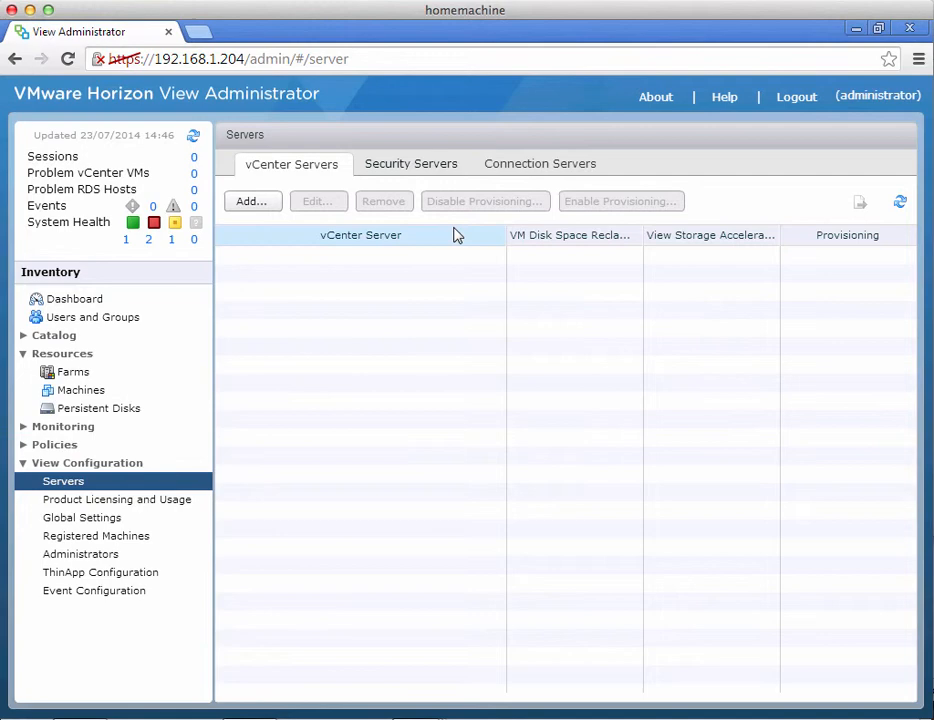
{"action": "left_click", "coordinate": [540, 164]}
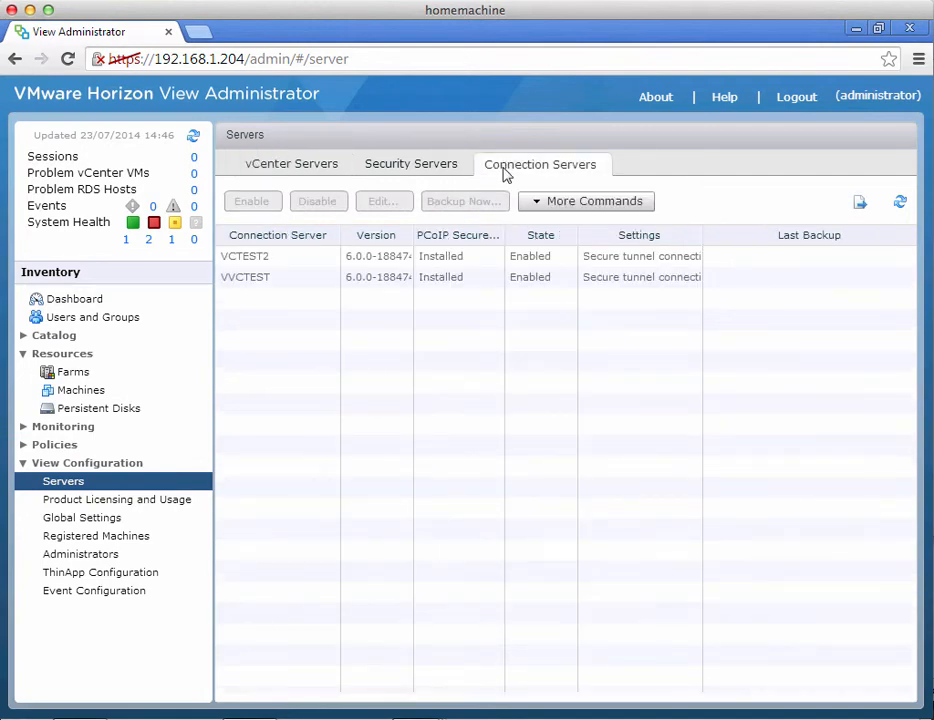